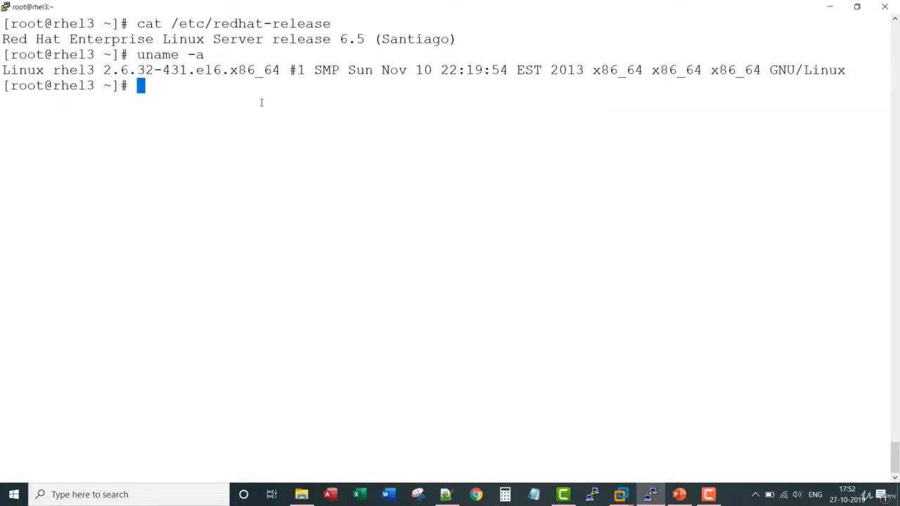
- Run uname -s to report the kernel name Linux and highlight the uname word
text(uname -s)
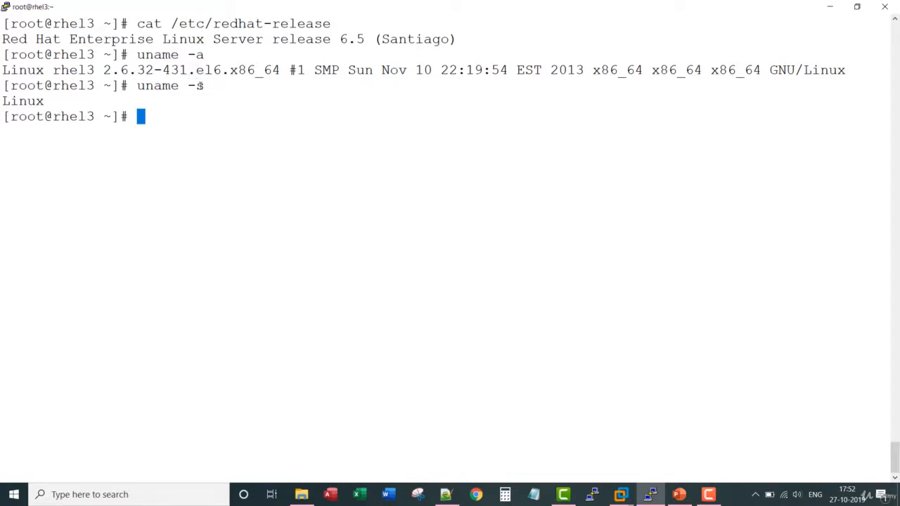
double_click(157, 86)
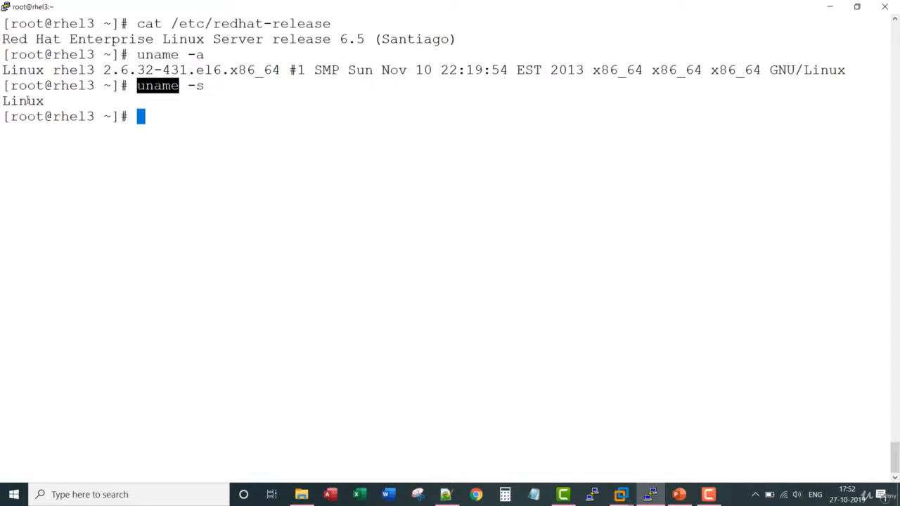
text(u)
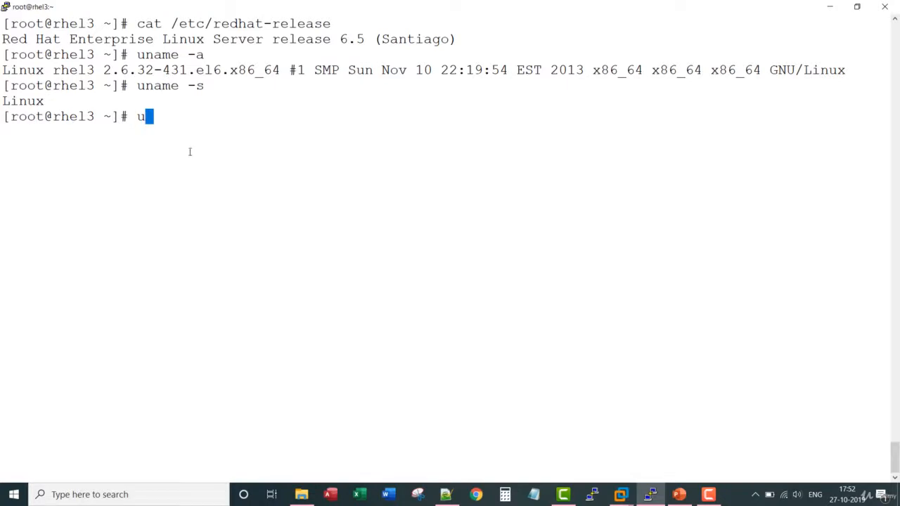
- Run uname -n, -r, -m and -o to show rhel3, the kernel release, x86_64 and GNU/Linux
text(name -)
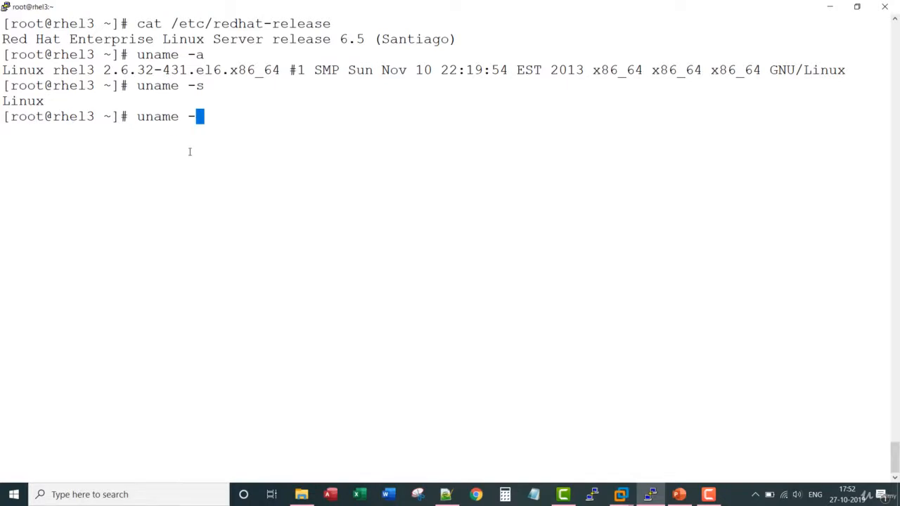
text(n)
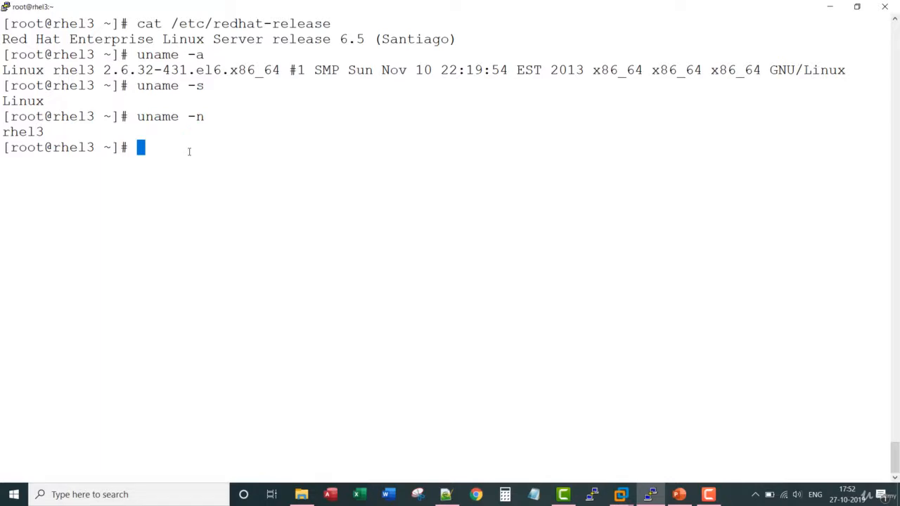
text(uname -r)
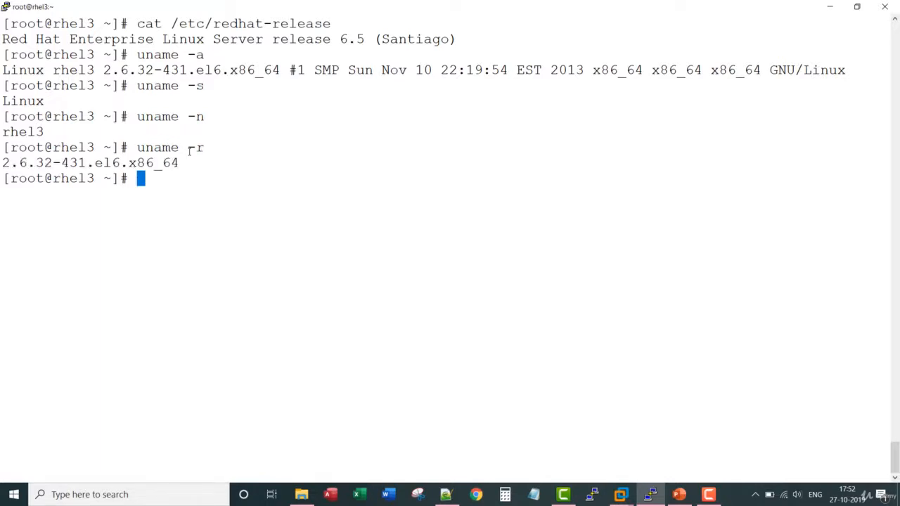
text(uname -m)
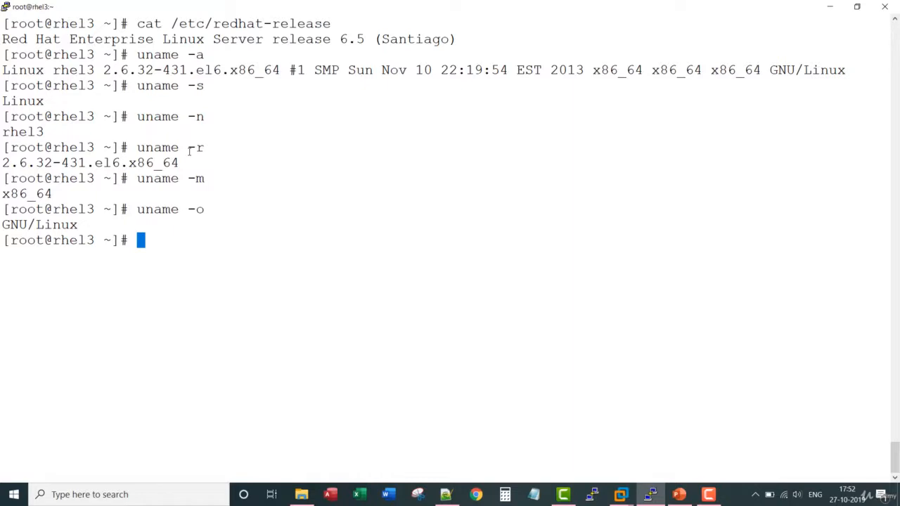
text(uname -son)
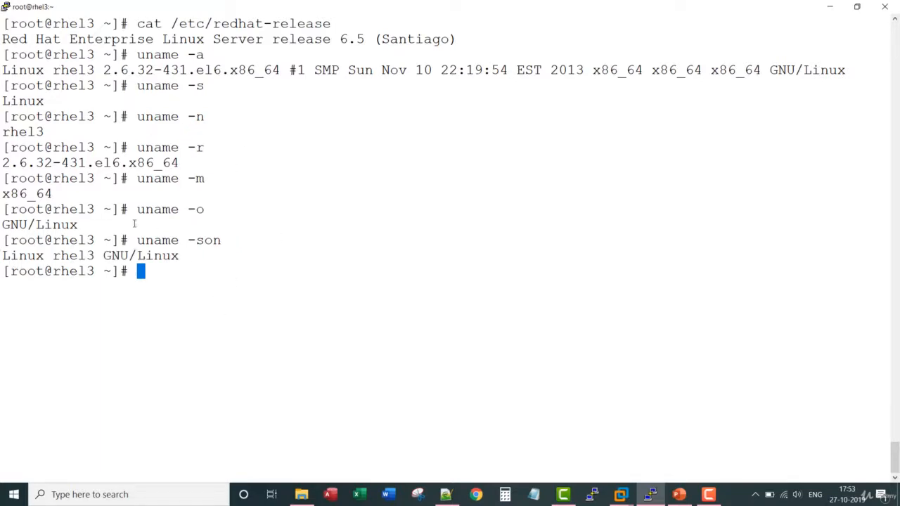
- Highlight Linux and GNU/Linux in the combined uname -son output line
double_click(22, 256)
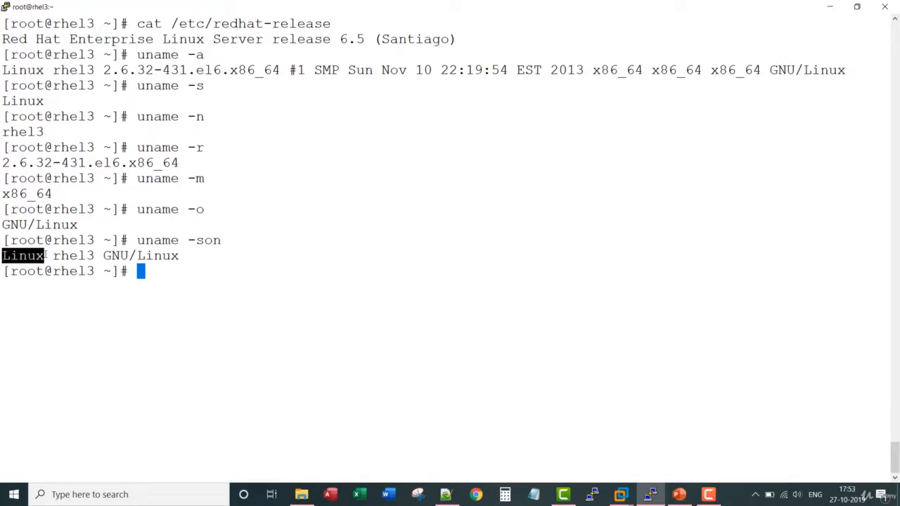
double_click(141, 256)
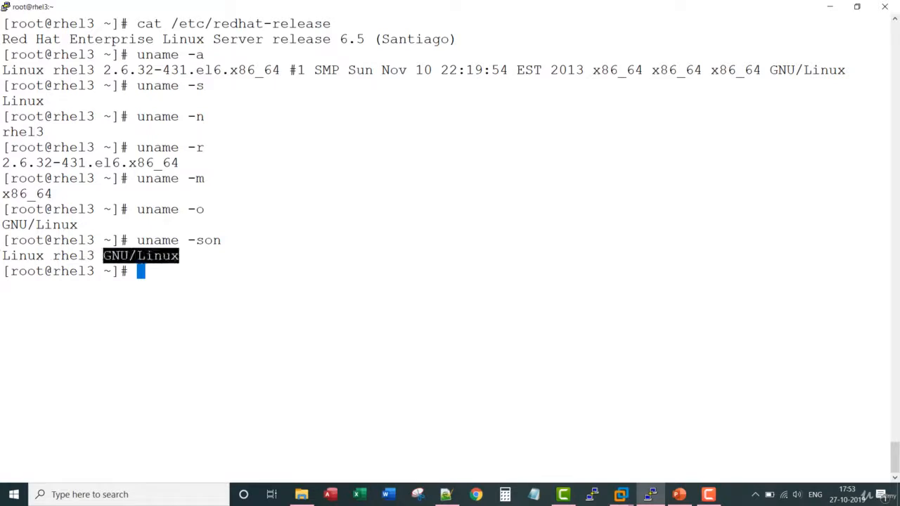